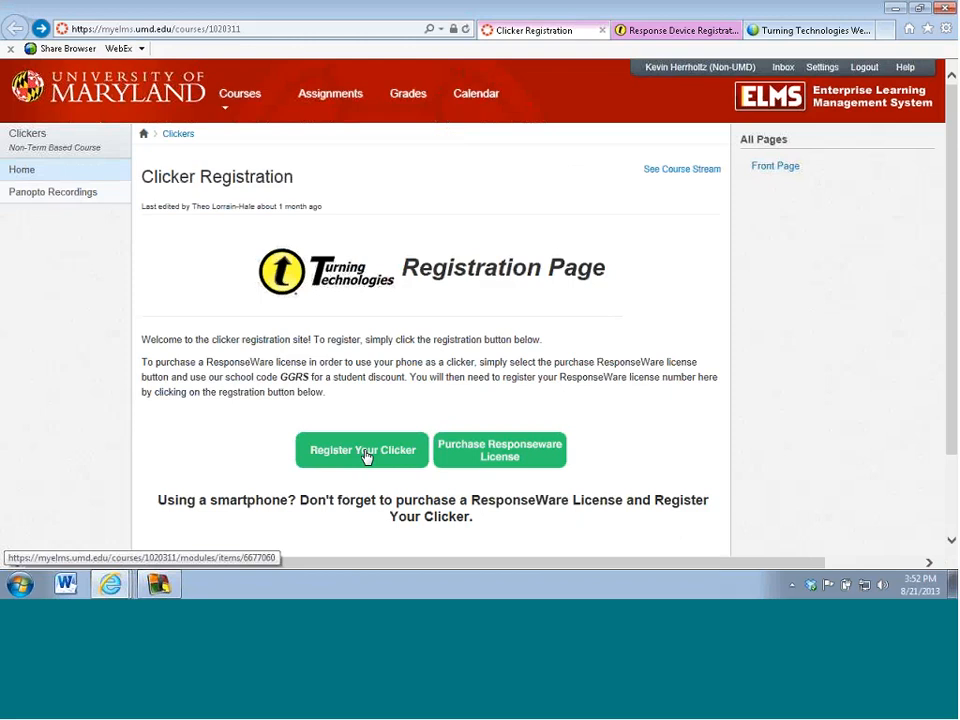
# Step: Launch the Turning Technologies 'Register a New Response Device' form from the Canvas Clickers page
pyautogui.click(362, 450)
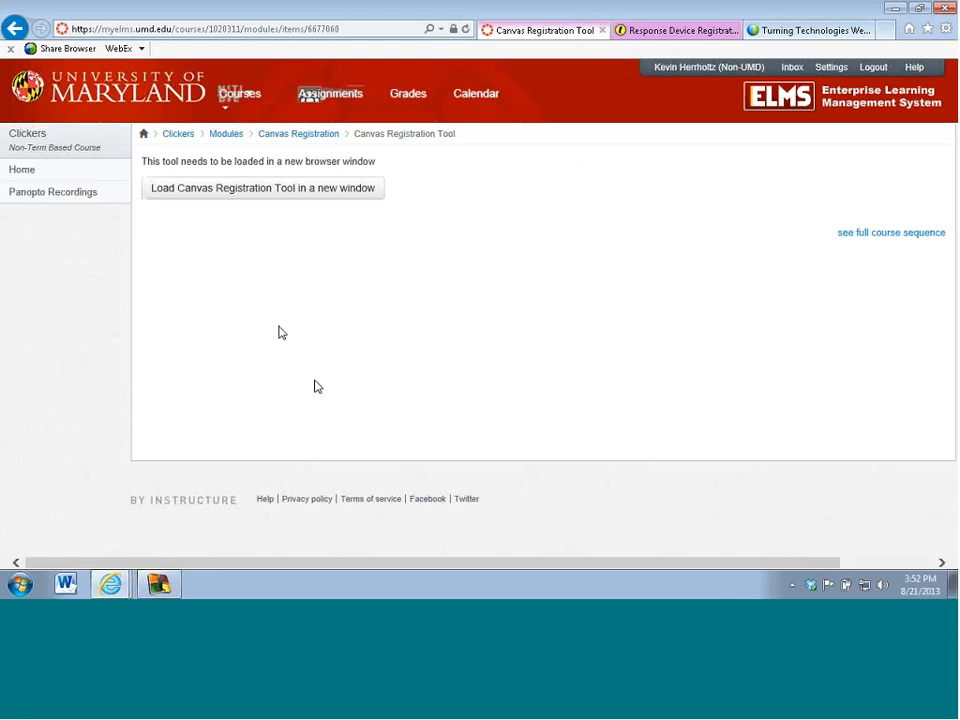
pyautogui.click(263, 188)
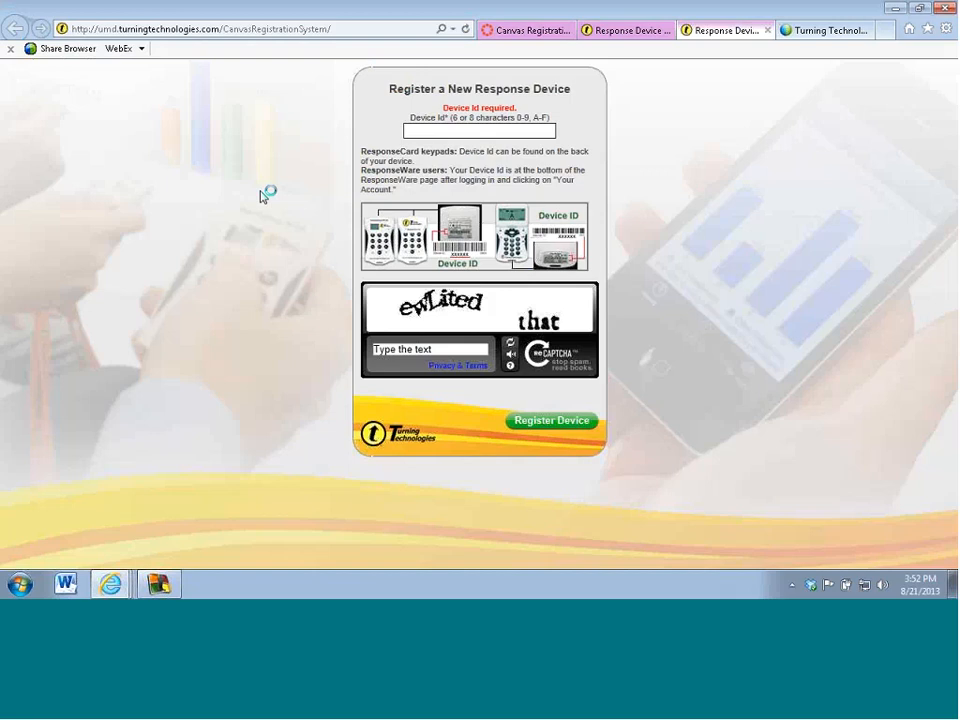
# Step: Enter device ID 0E9FFD and type the words of a refreshed captcha
pyautogui.write('0e9')
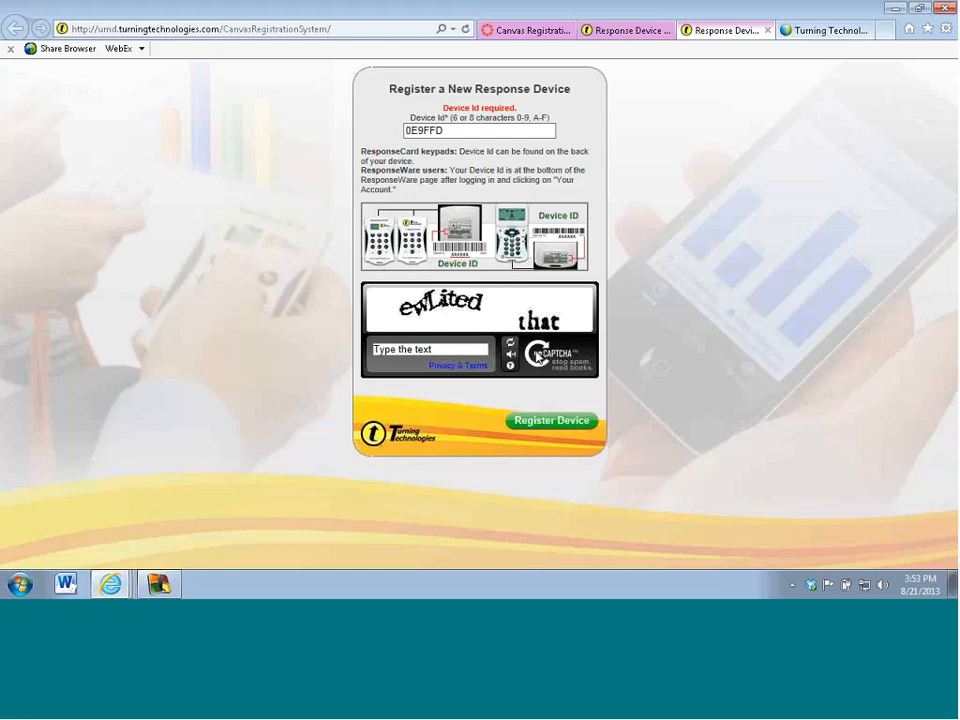
pyautogui.click(510, 342)
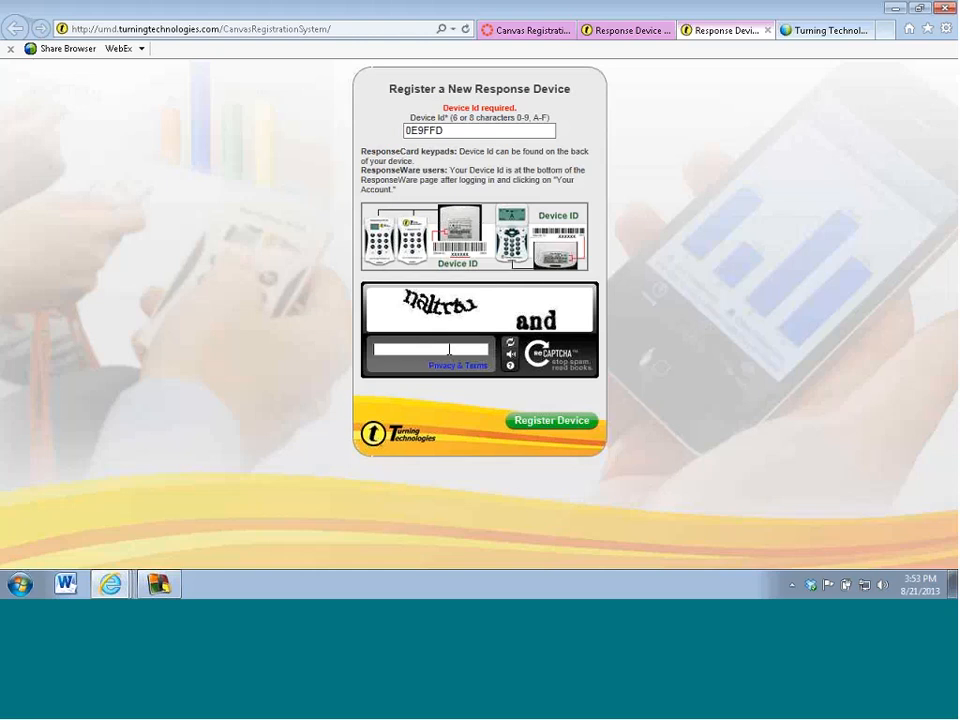
pyautogui.write('naltrau and')
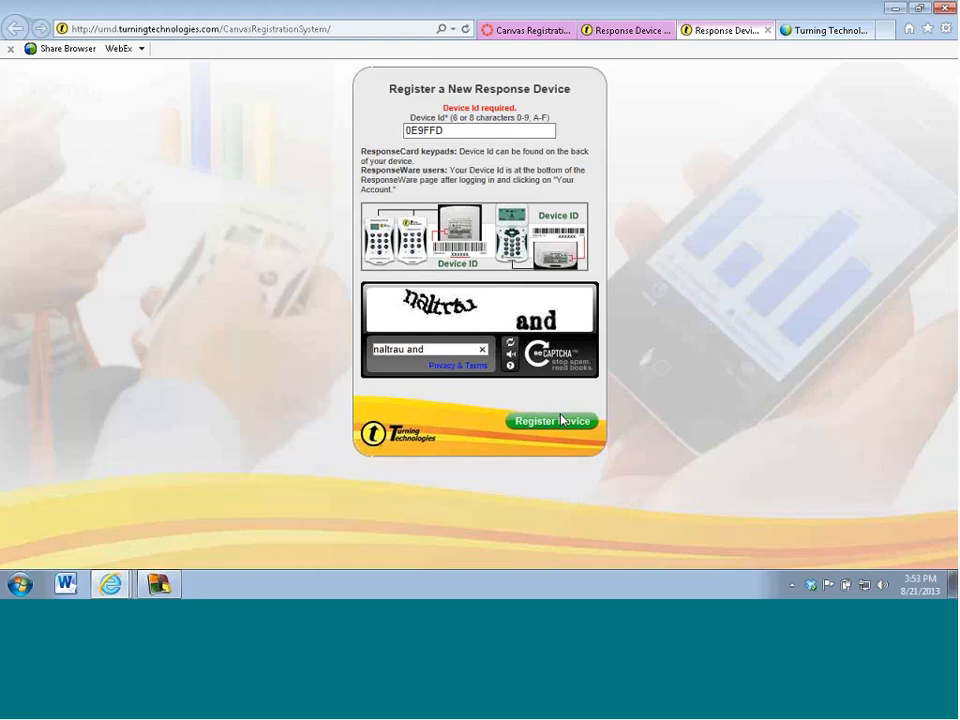
# Step: Register device 0E9FFD, checking the ID in the confirmation popup before final submission
pyautogui.click(551, 420)
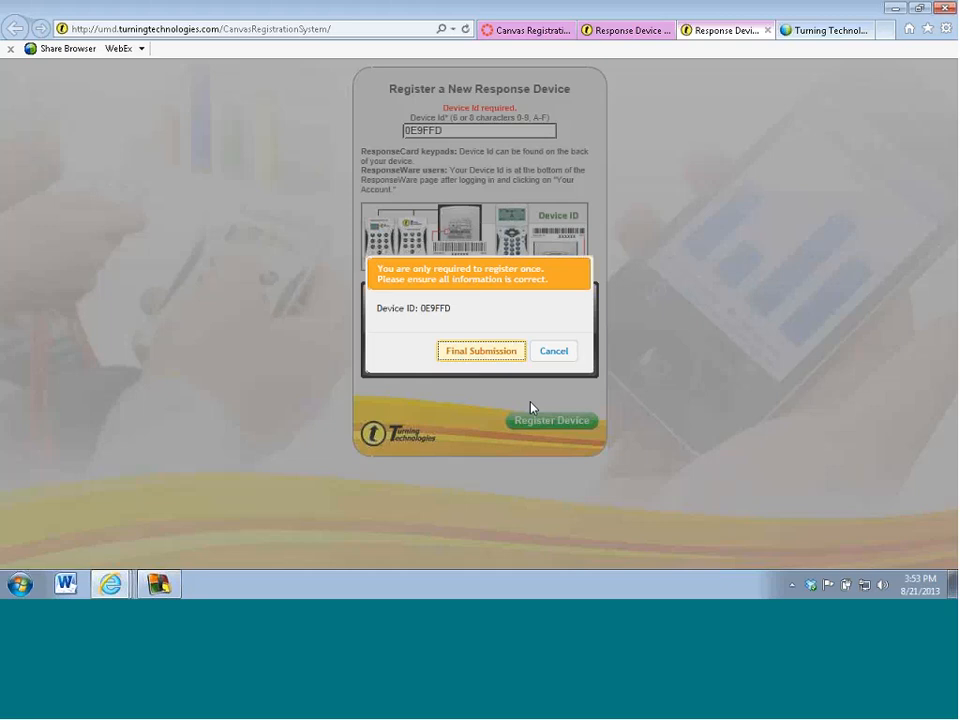
pyautogui.moveTo(507, 371)
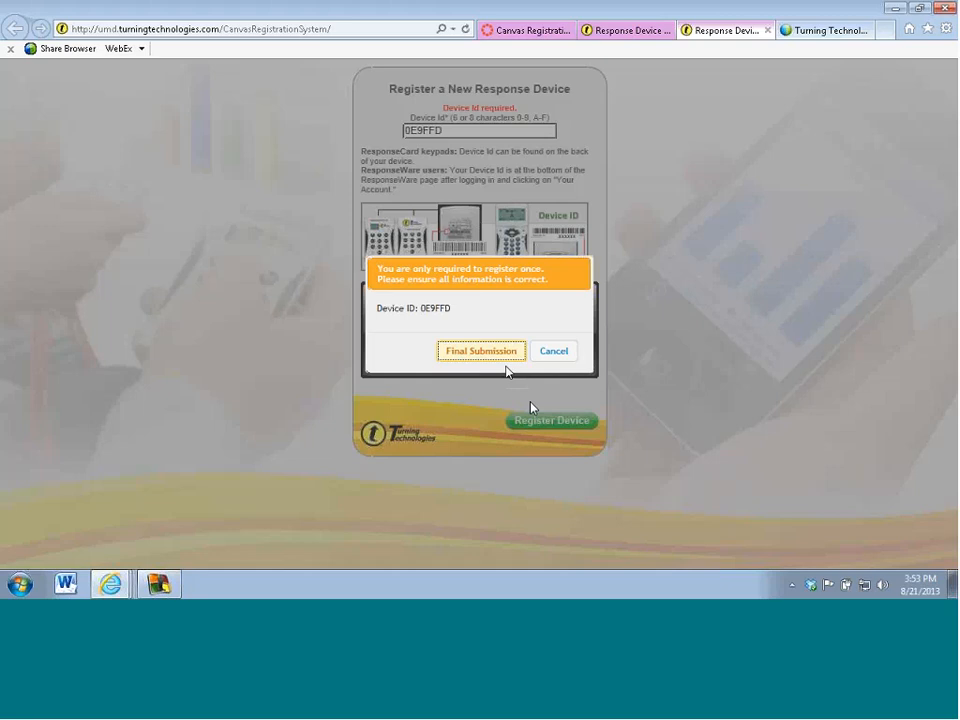
pyautogui.click(480, 350)
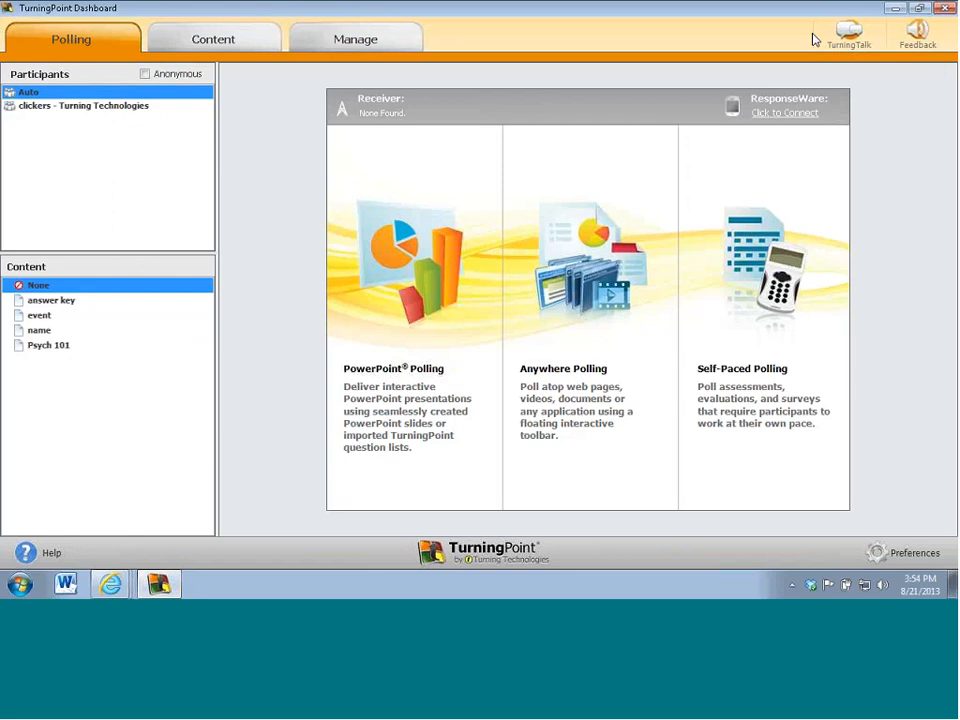
pyautogui.moveTo(377, 64)
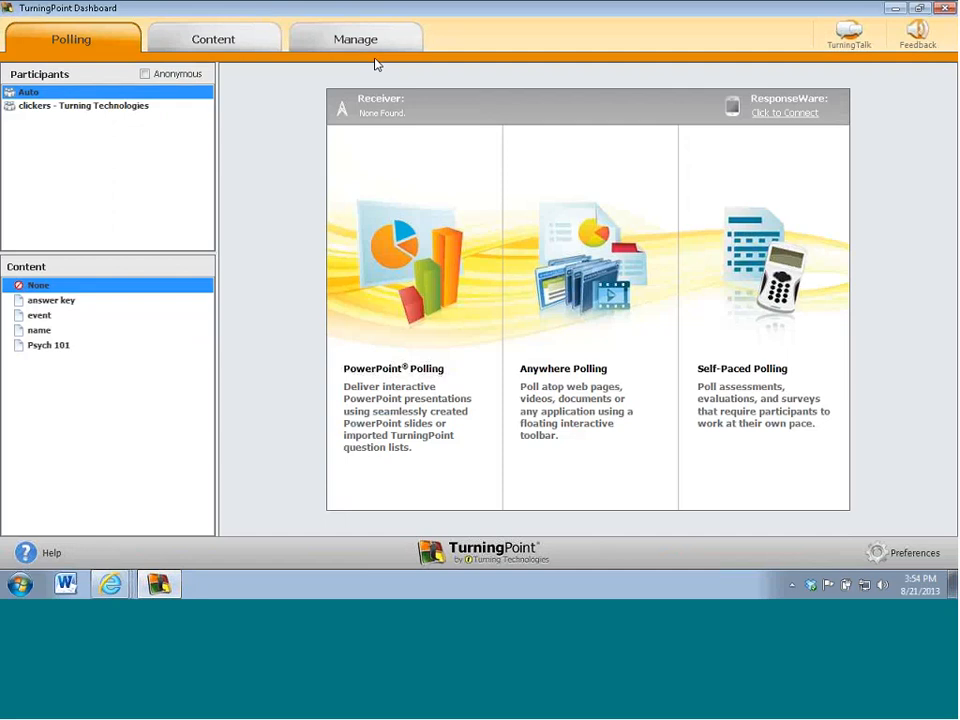
# Step: Switch to Manage to see the 'clickers - Turning Technologies' list and its six participants
pyautogui.click(355, 38)
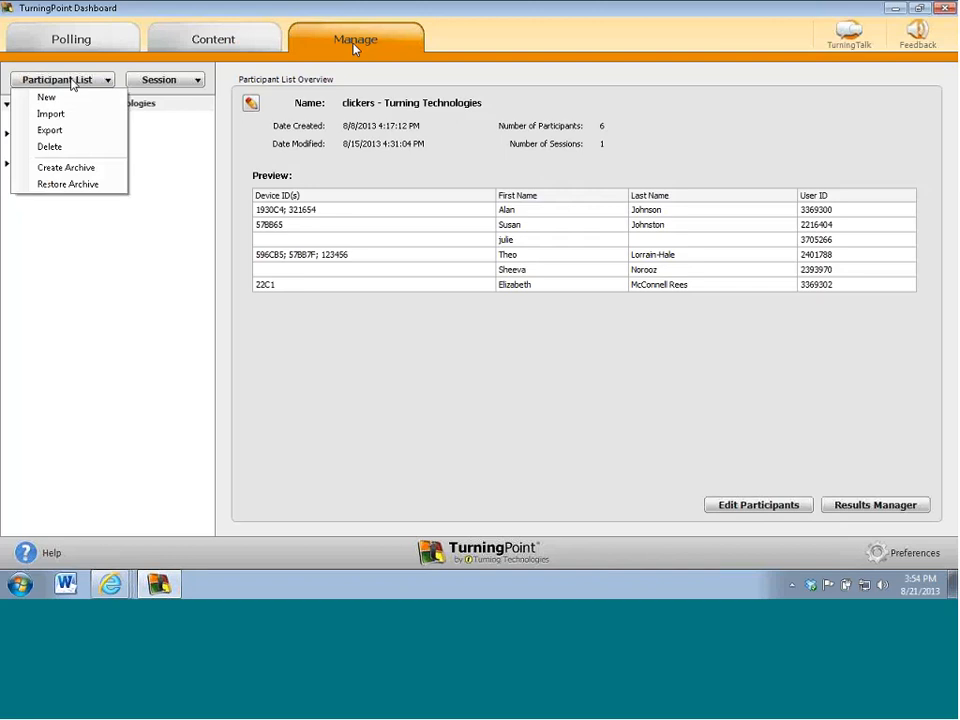
# Step: Create a new participant list that downloads from an integration
pyautogui.click(46, 97)
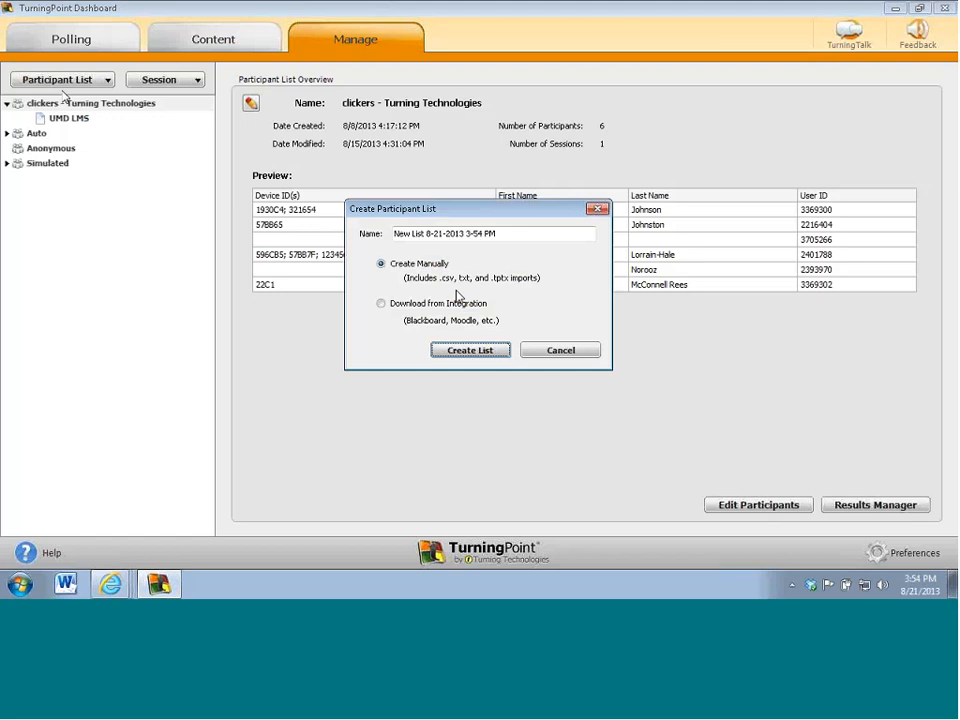
pyautogui.click(380, 303)
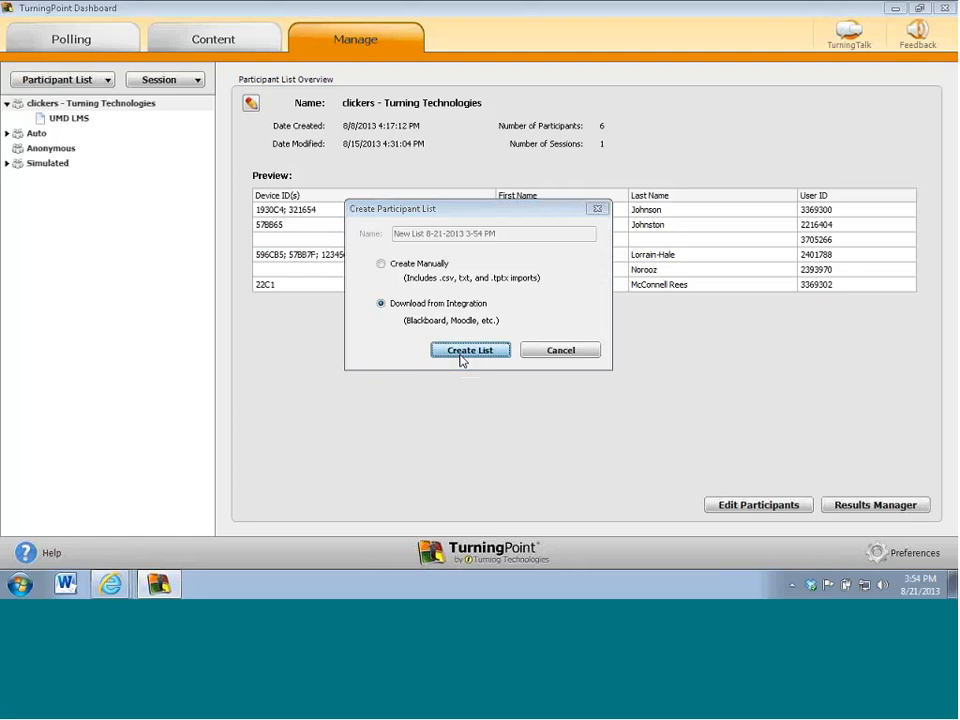
pyautogui.click(470, 350)
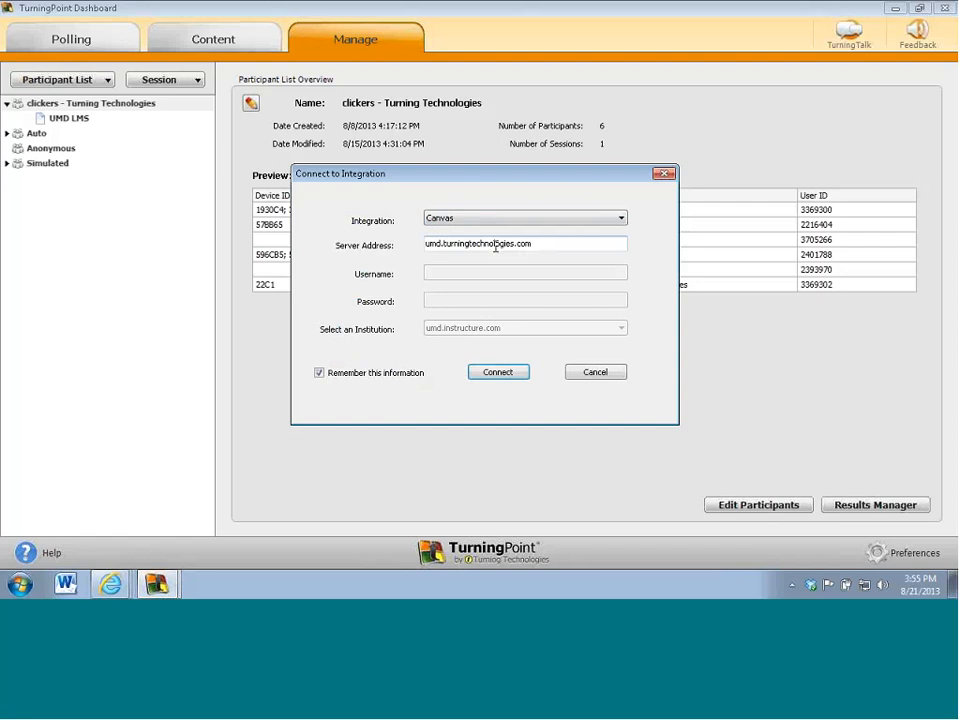
# Step: Connect to Canvas and authorize TurningPoint through the ELMS login page
pyautogui.click(498, 371)
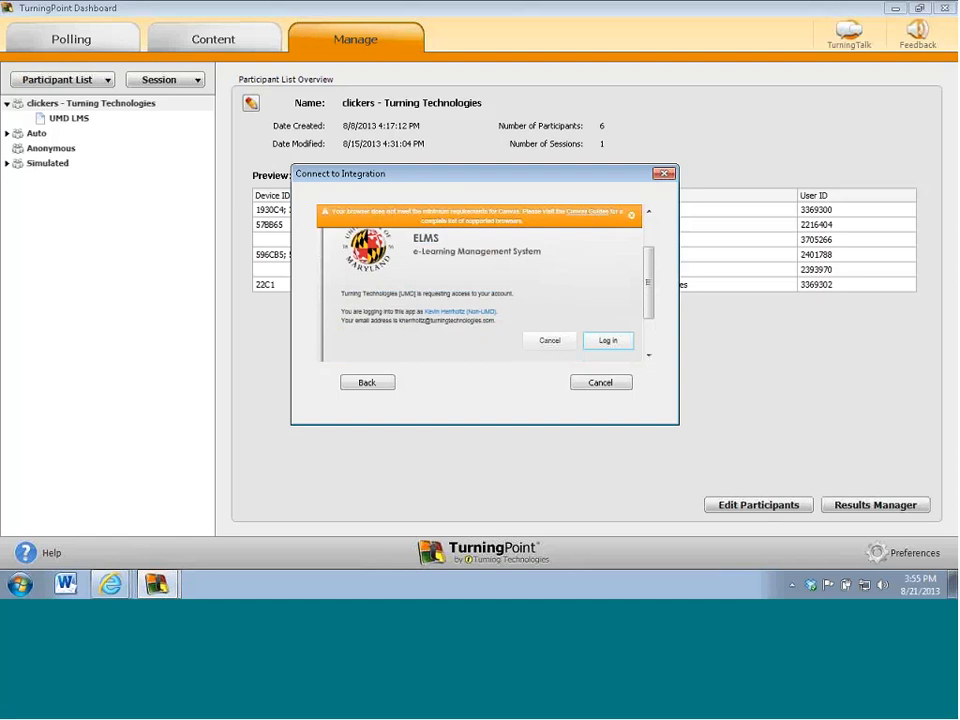
pyautogui.click(608, 340)
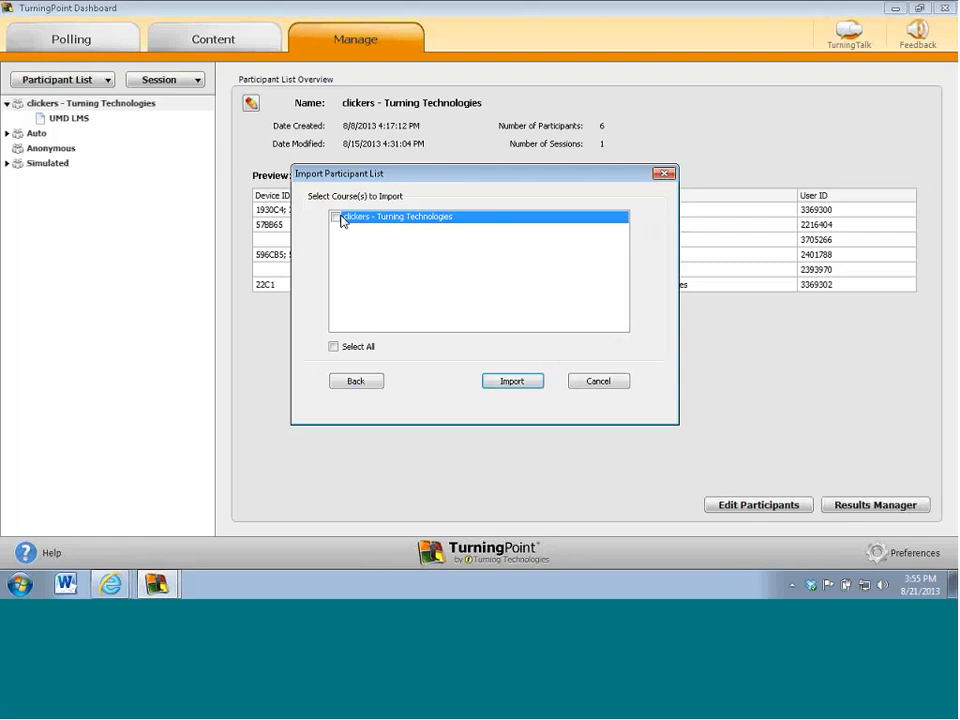
# Step: Import the 'clickers - Turning Technologies' course list and select the new '(1)' list
pyautogui.click(336, 217)
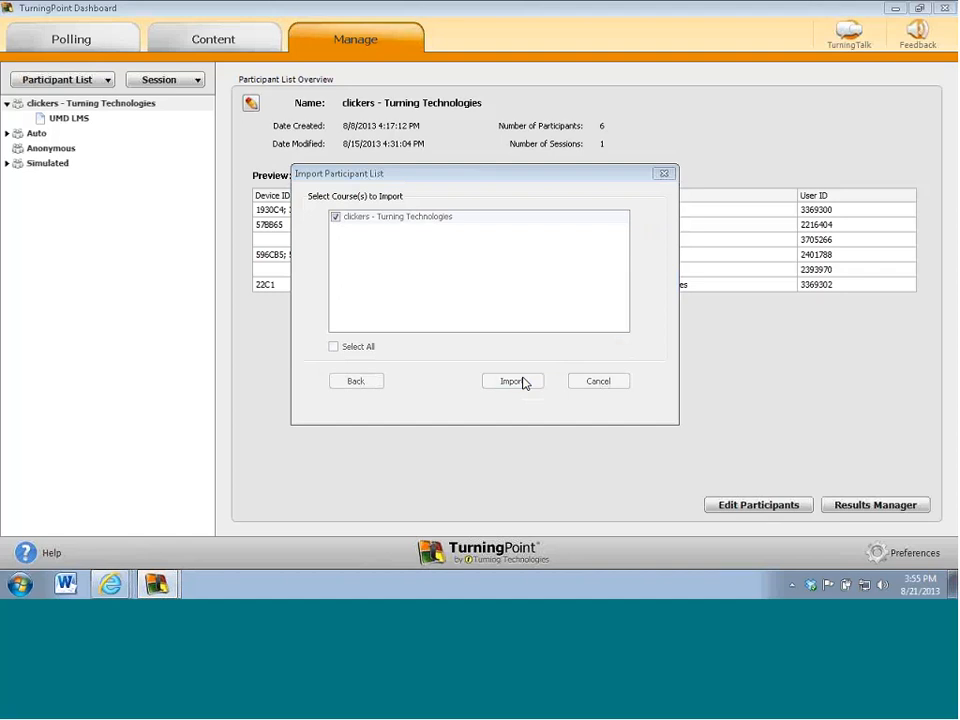
pyautogui.click(512, 381)
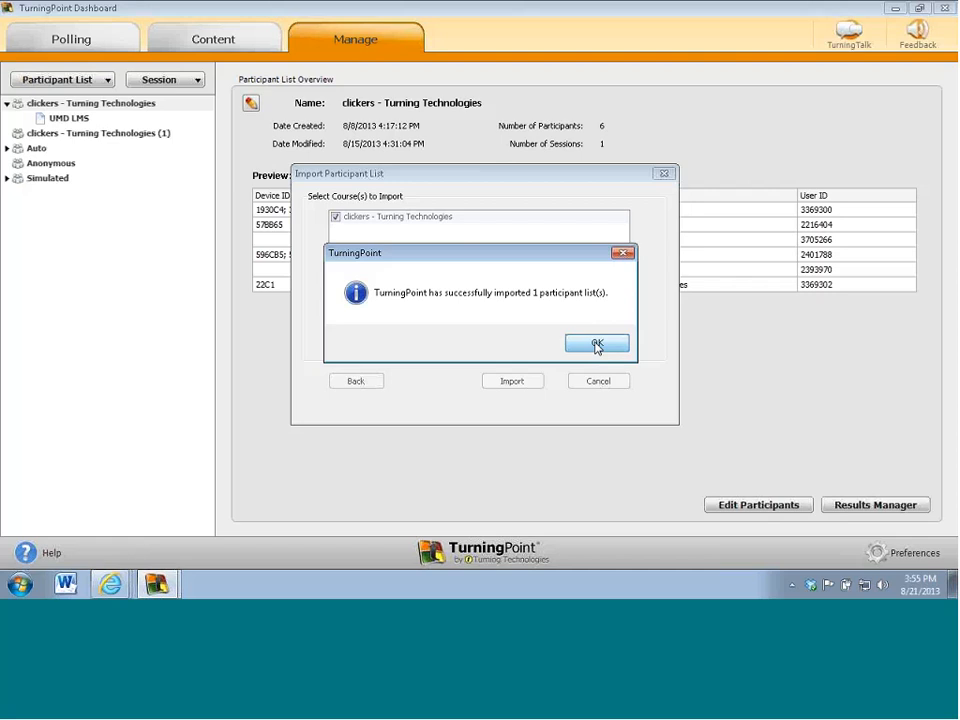
pyautogui.click(597, 343)
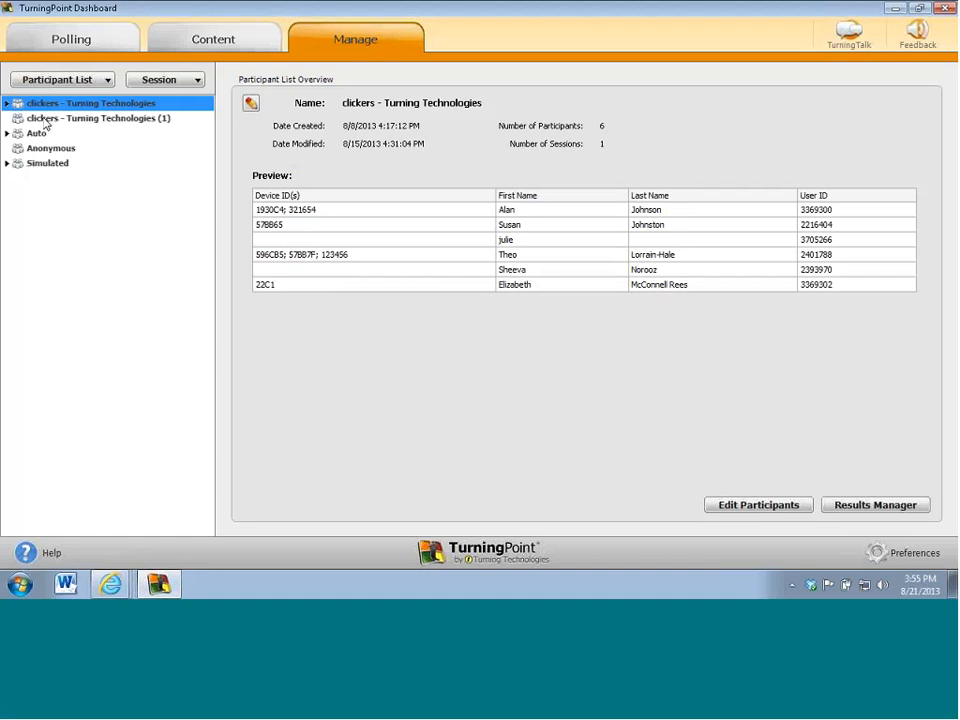
pyautogui.click(95, 118)
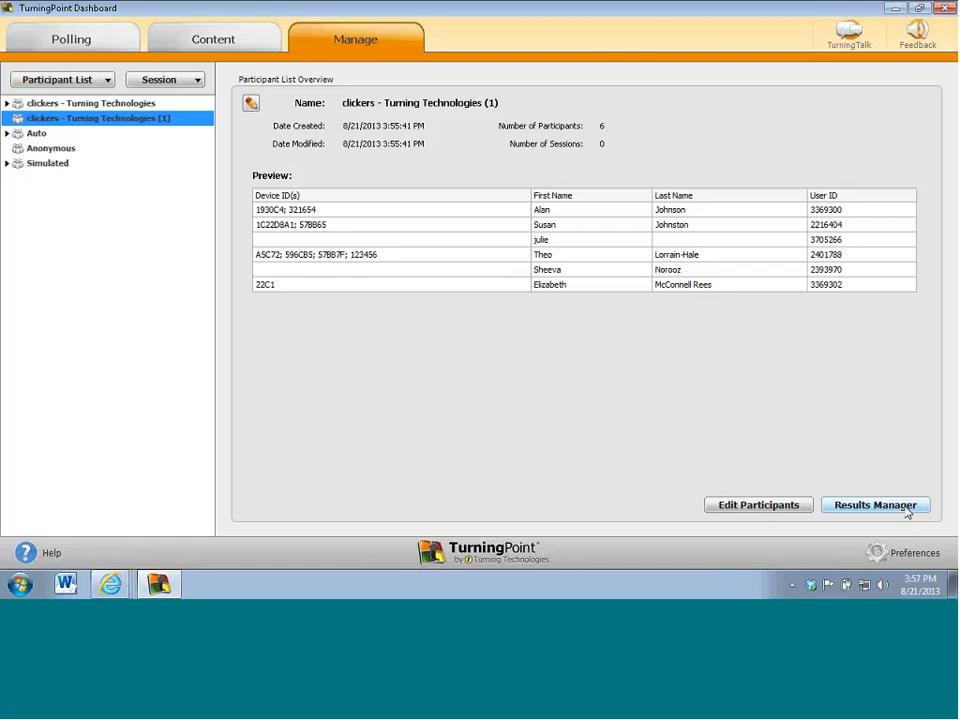
# Step: From the '(1)' list's Results Manager, connect to Canvas and update its participants
pyautogui.click(874, 504)
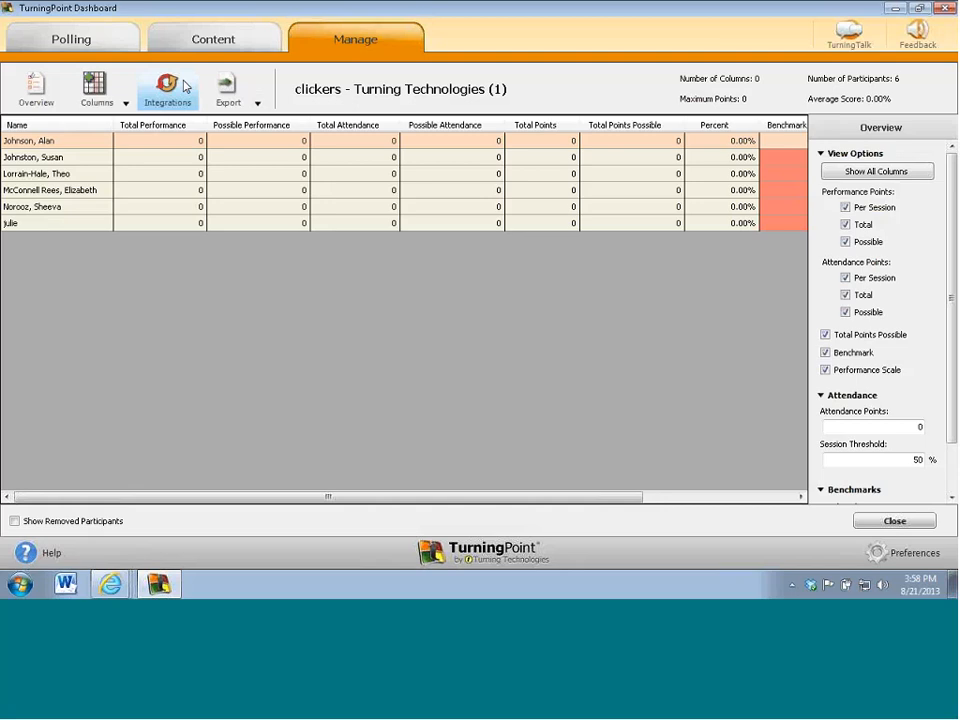
pyautogui.click(167, 88)
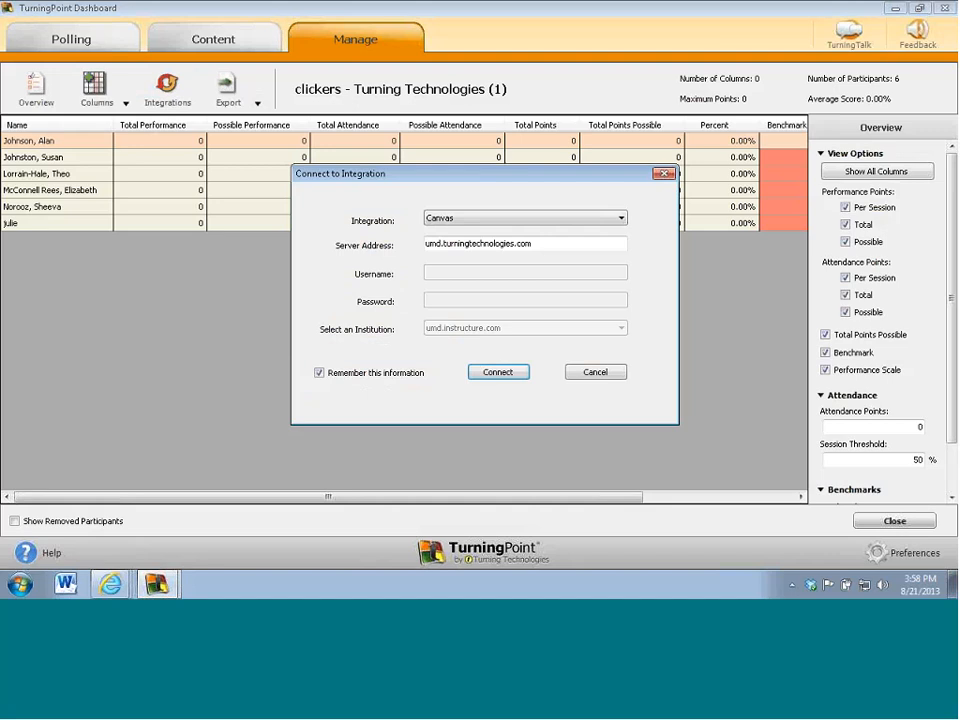
pyautogui.click(497, 371)
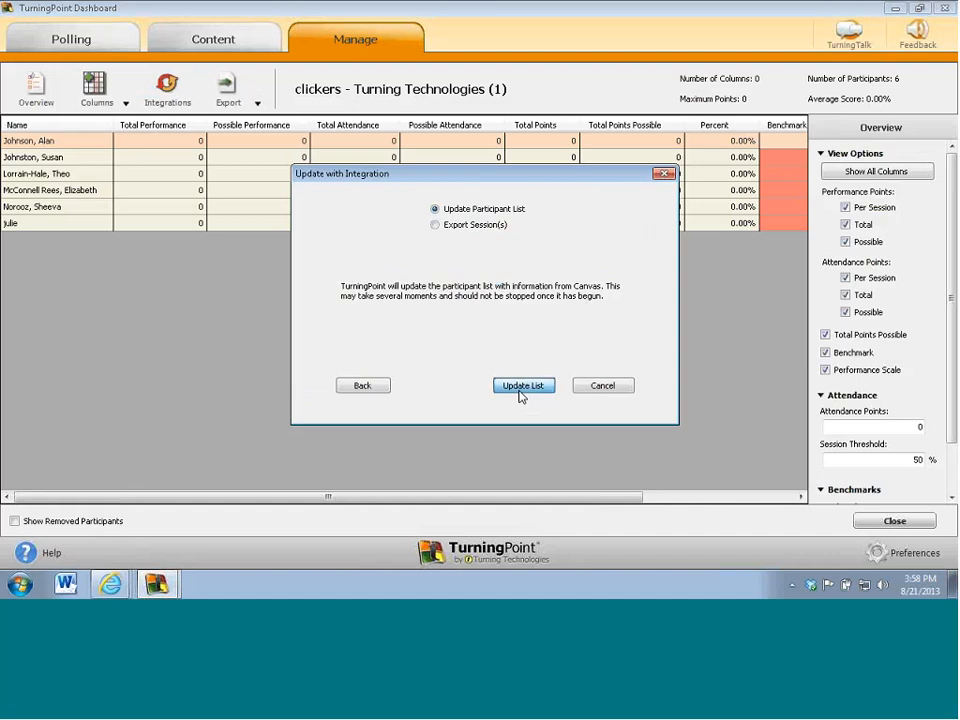
pyautogui.click(523, 385)
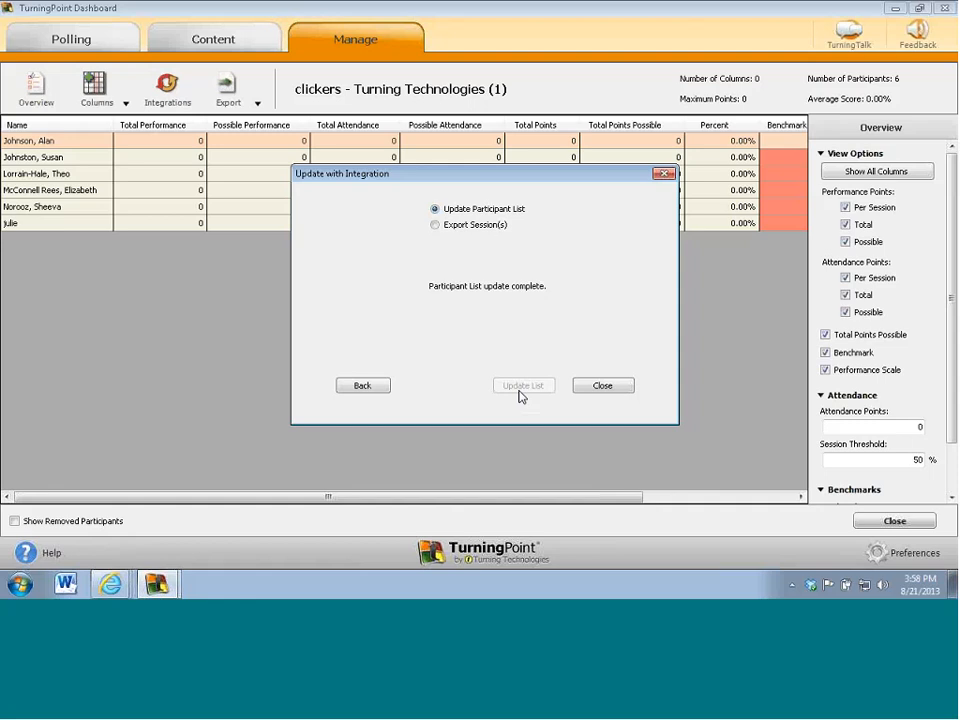
pyautogui.click(603, 385)
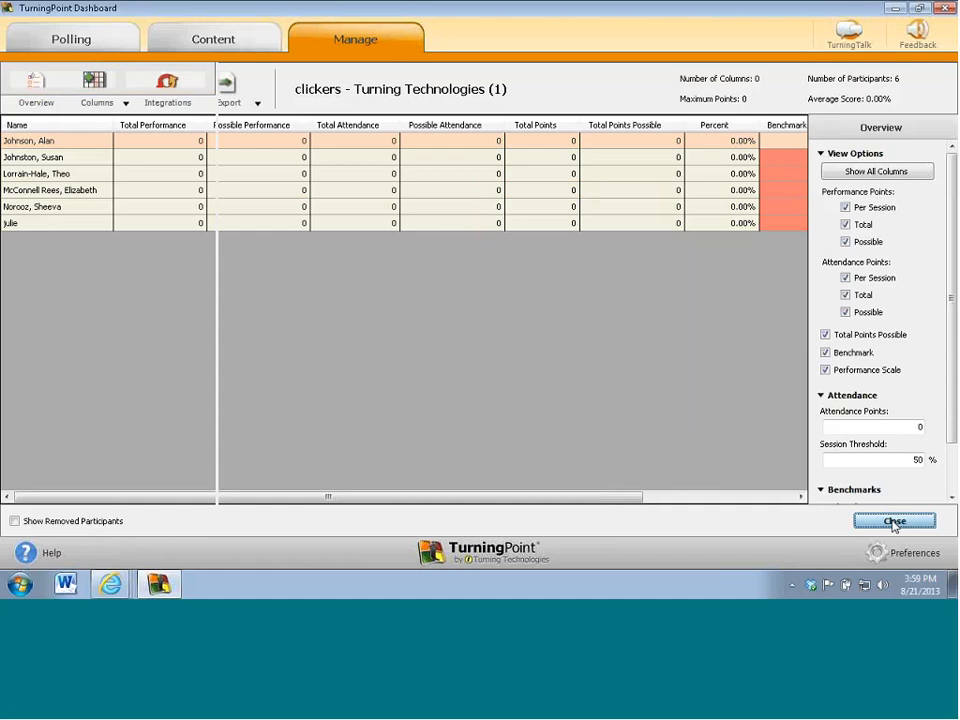
# Step: Open Results Manager for the original 'clickers - Turning Technologies' list, showing its UMD LMS session
pyautogui.click(894, 521)
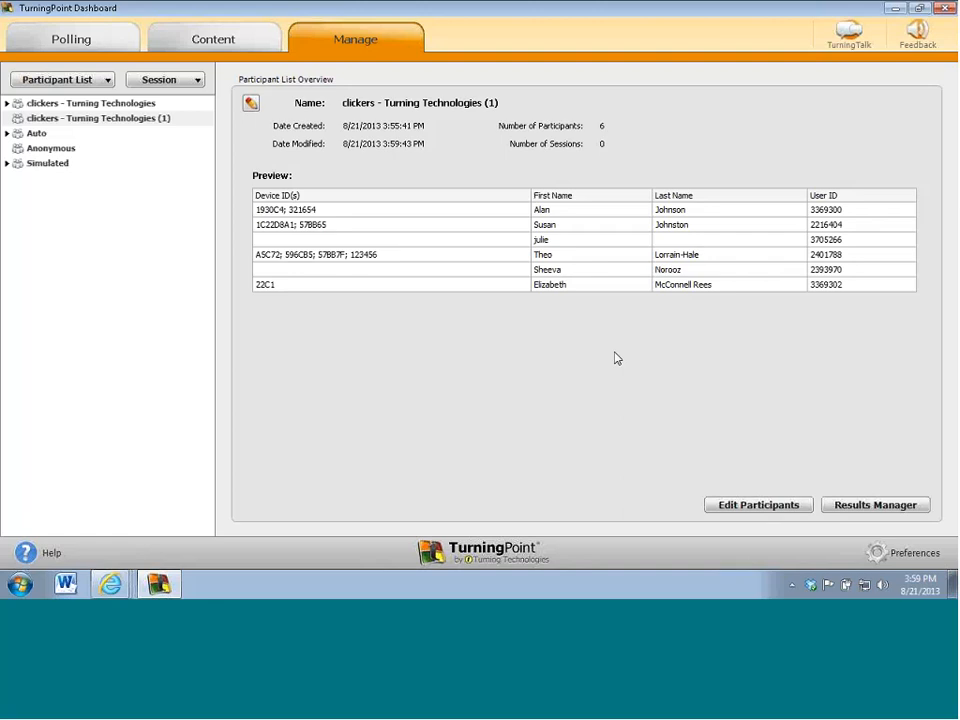
pyautogui.click(92, 103)
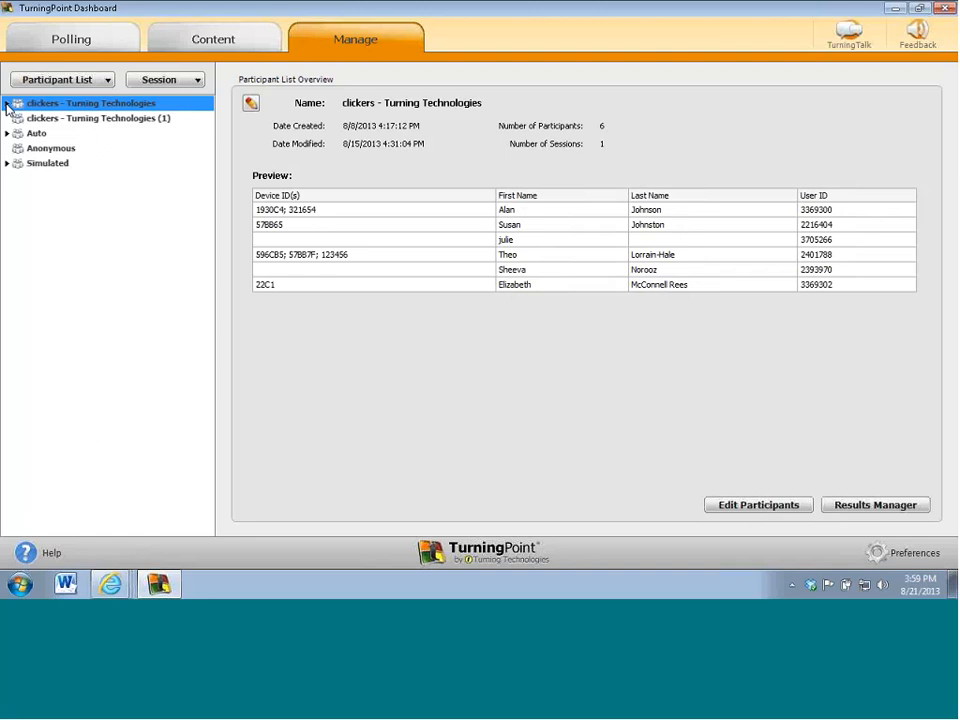
pyautogui.click(7, 103)
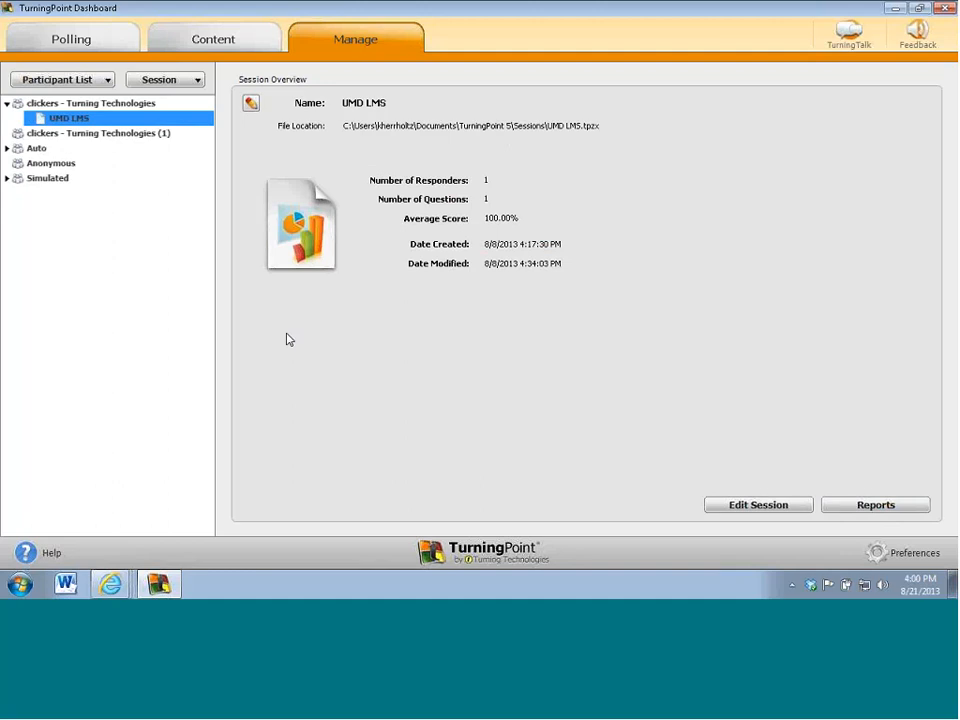
pyautogui.click(92, 103)
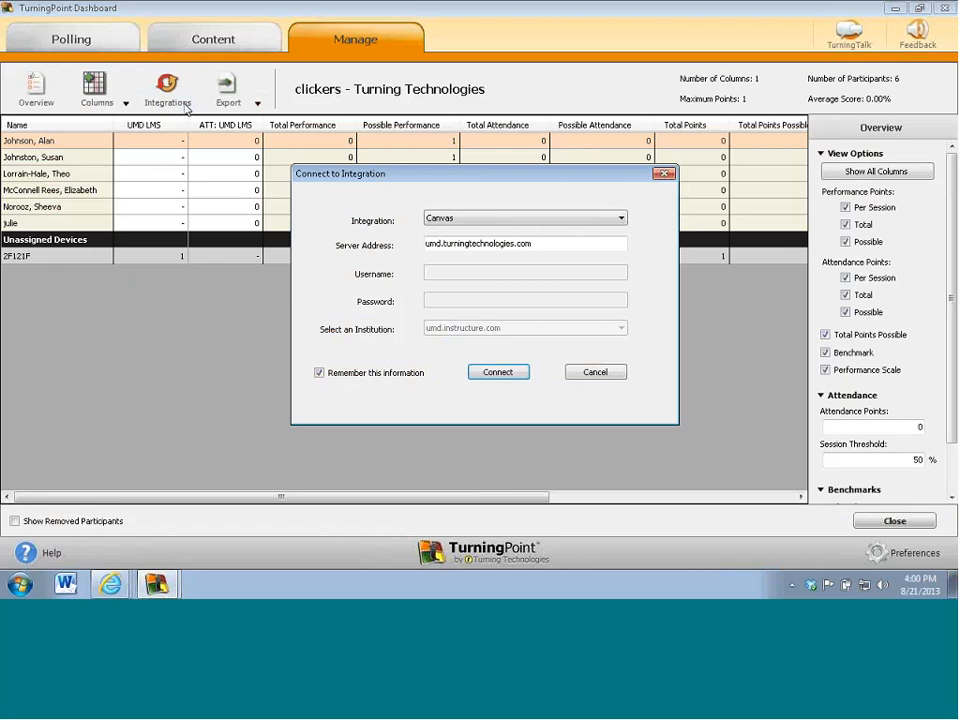
# Step: Export the UMD LMS and TurningPoint Total Points columns to Canvas and acknowledge success
pyautogui.click(498, 371)
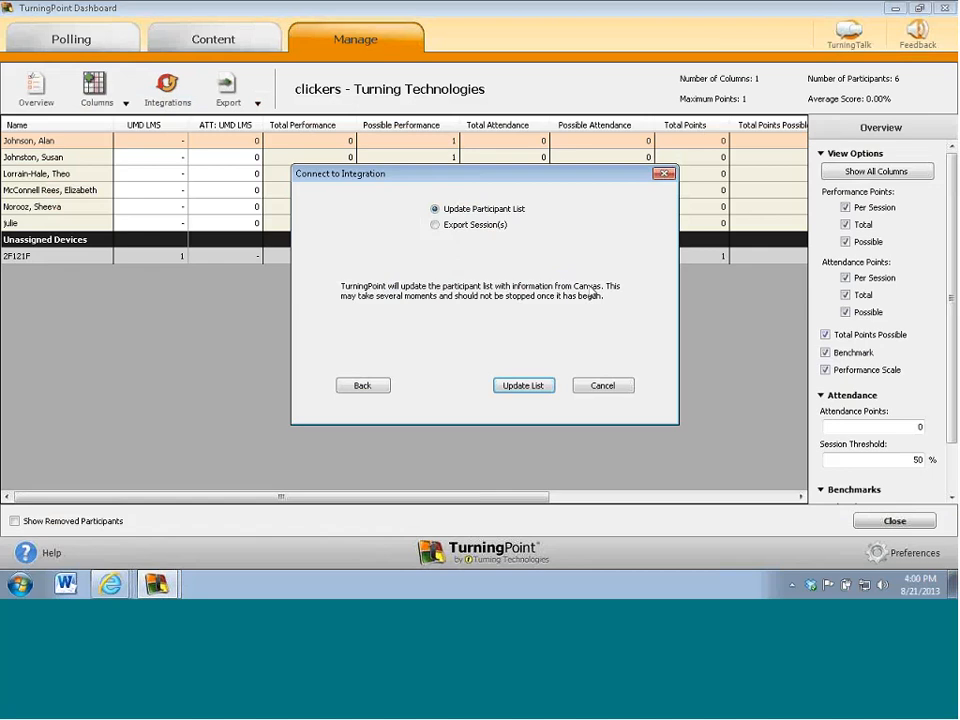
pyautogui.click(435, 224)
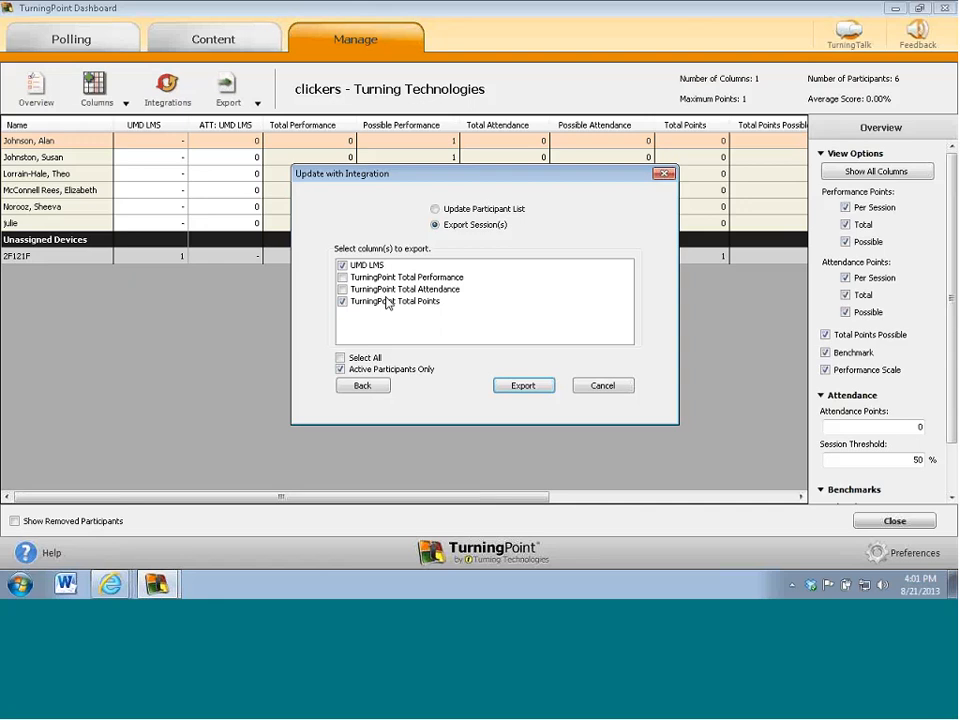
pyautogui.click(523, 385)
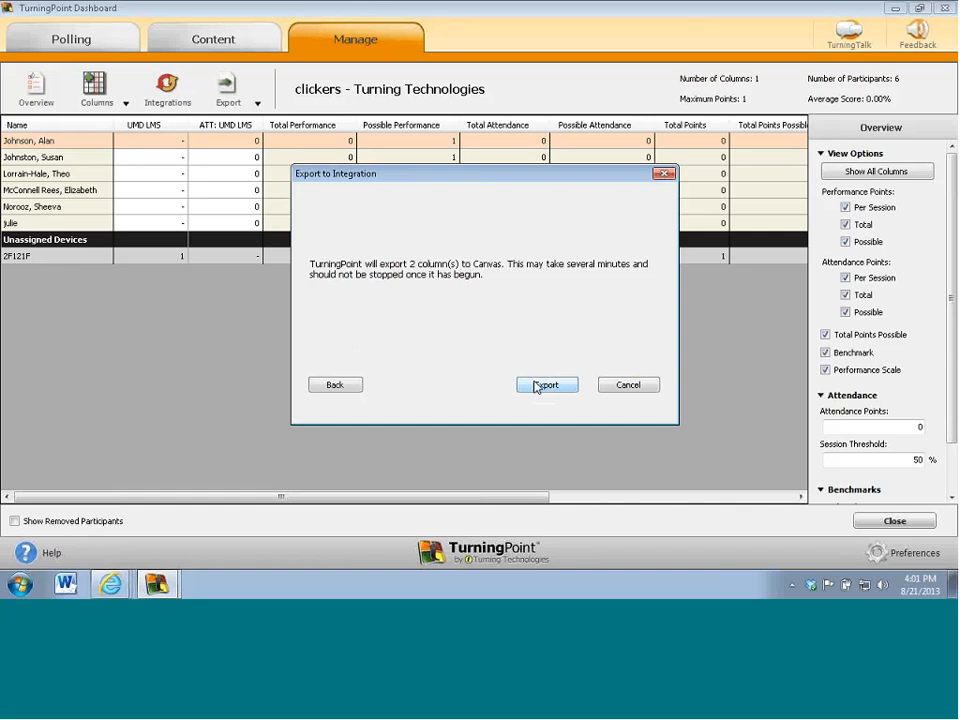
pyautogui.click(547, 384)
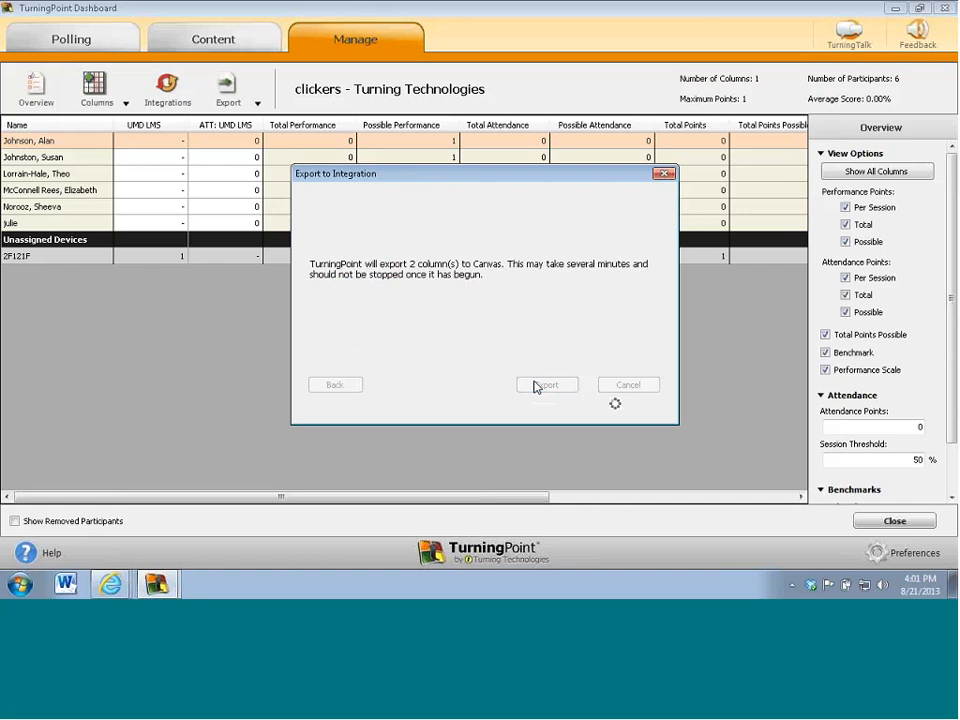
pyautogui.click(546, 385)
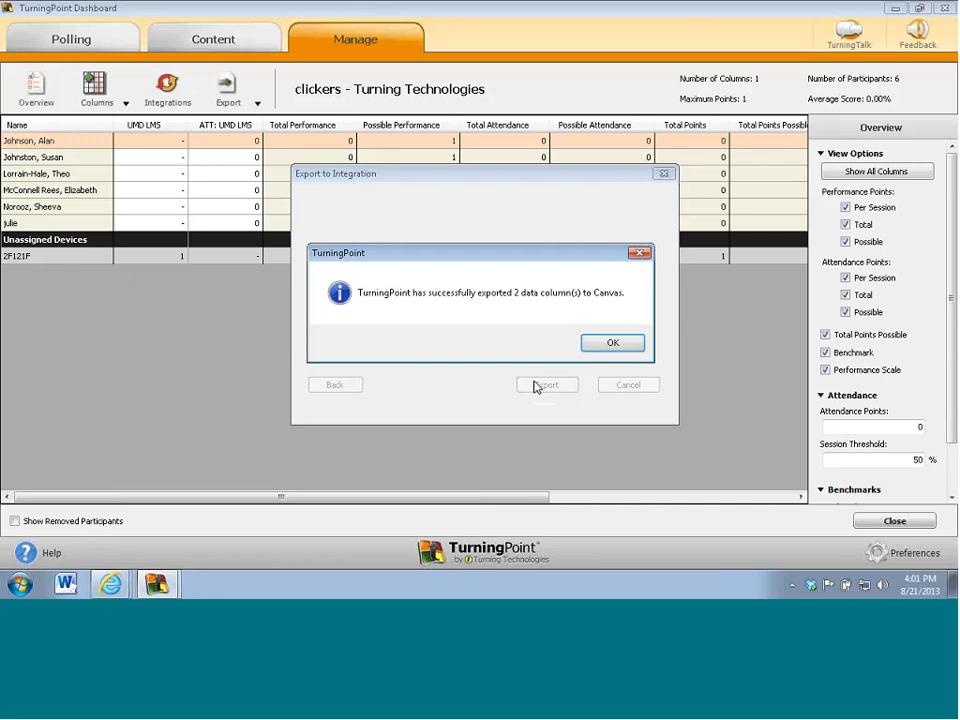
pyautogui.click(612, 342)
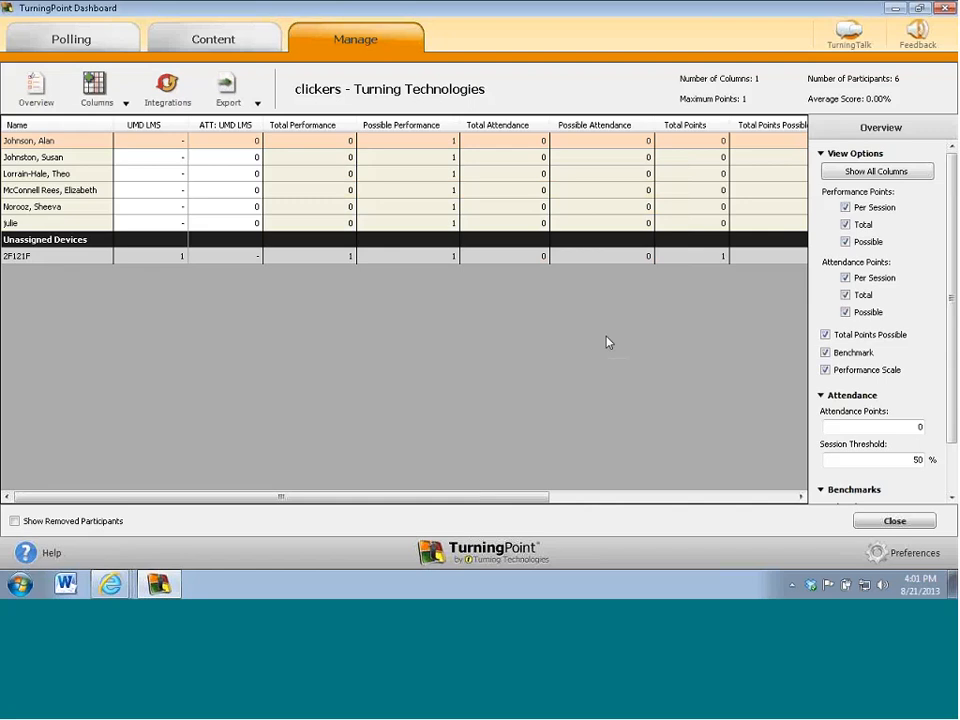